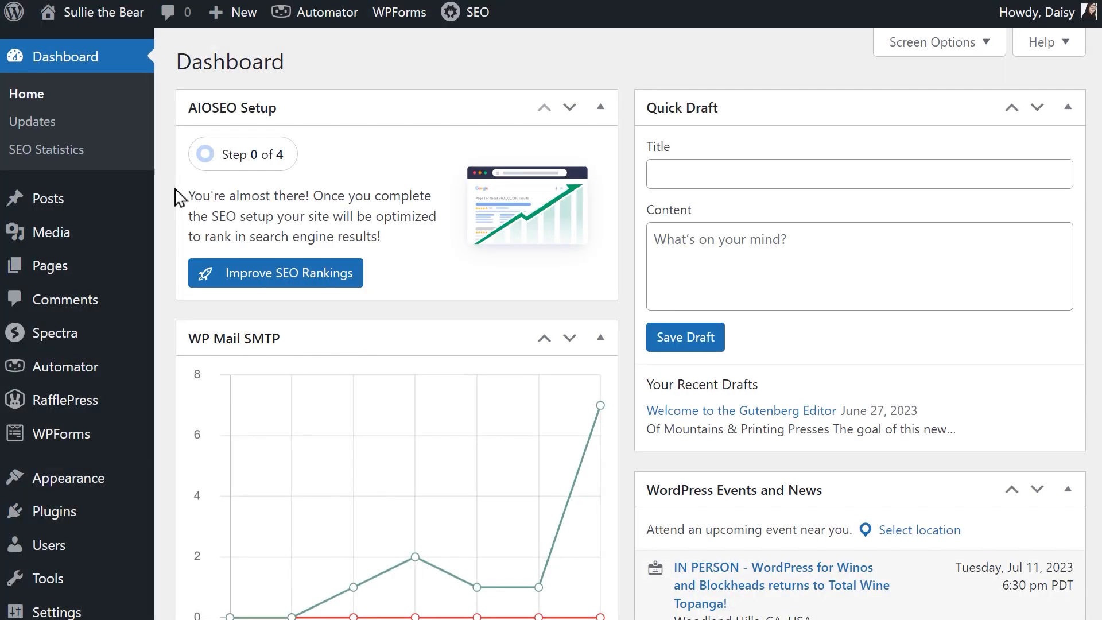
mouse_move(50, 232)
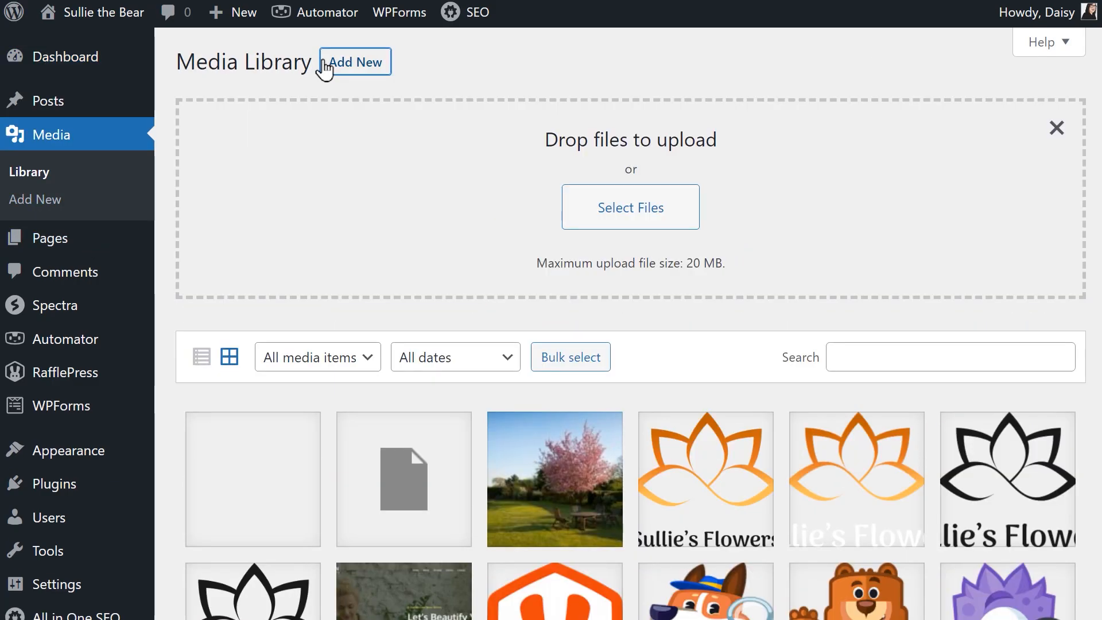
mouse_move(463, 261)
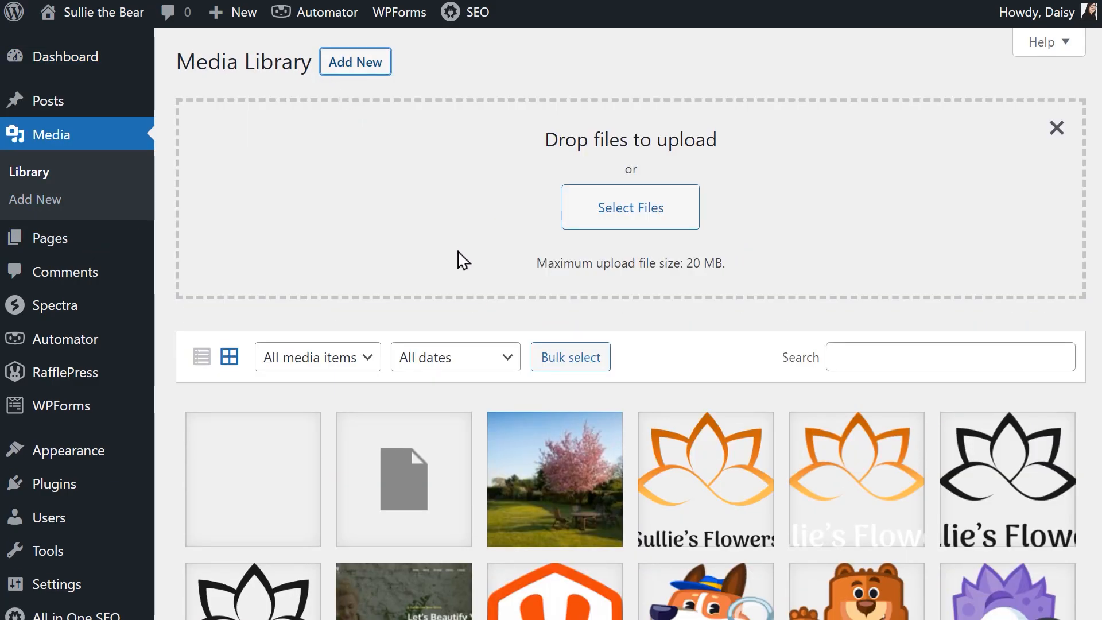
mouse_move(663, 282)
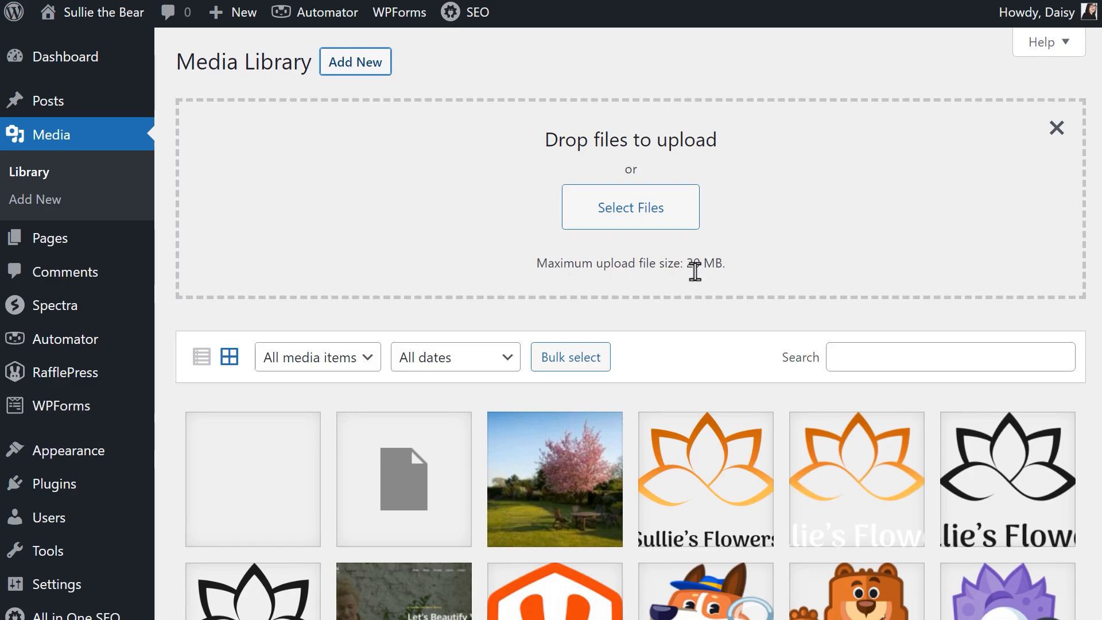
mouse_move(753, 257)
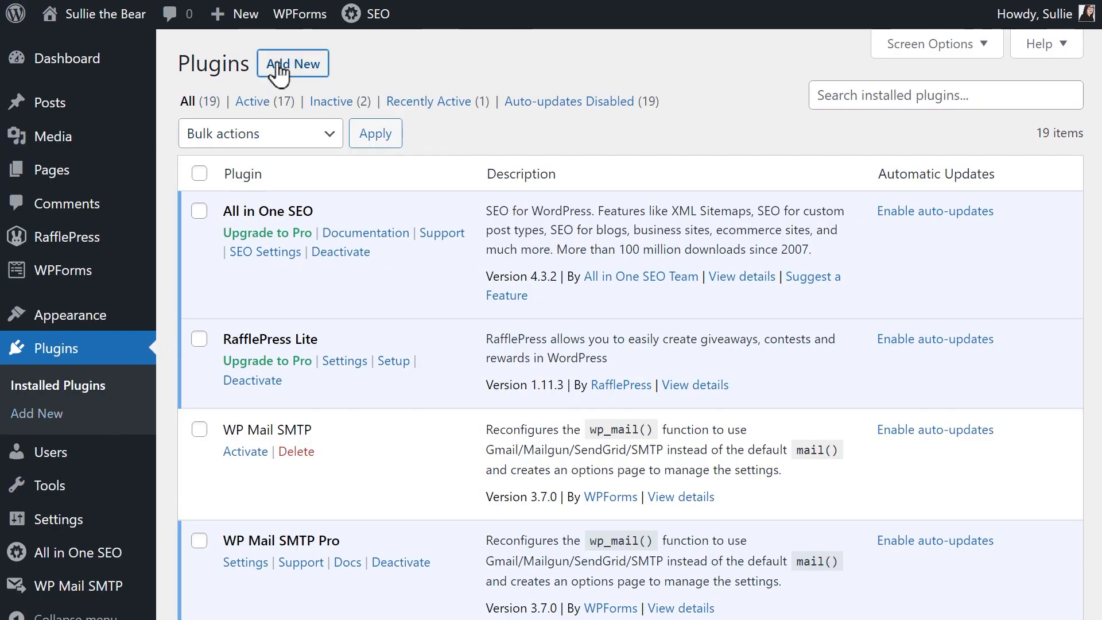
Search the plugin directory for 'wpcode', then install and activate the WPCode plugin
left_click(293, 63)
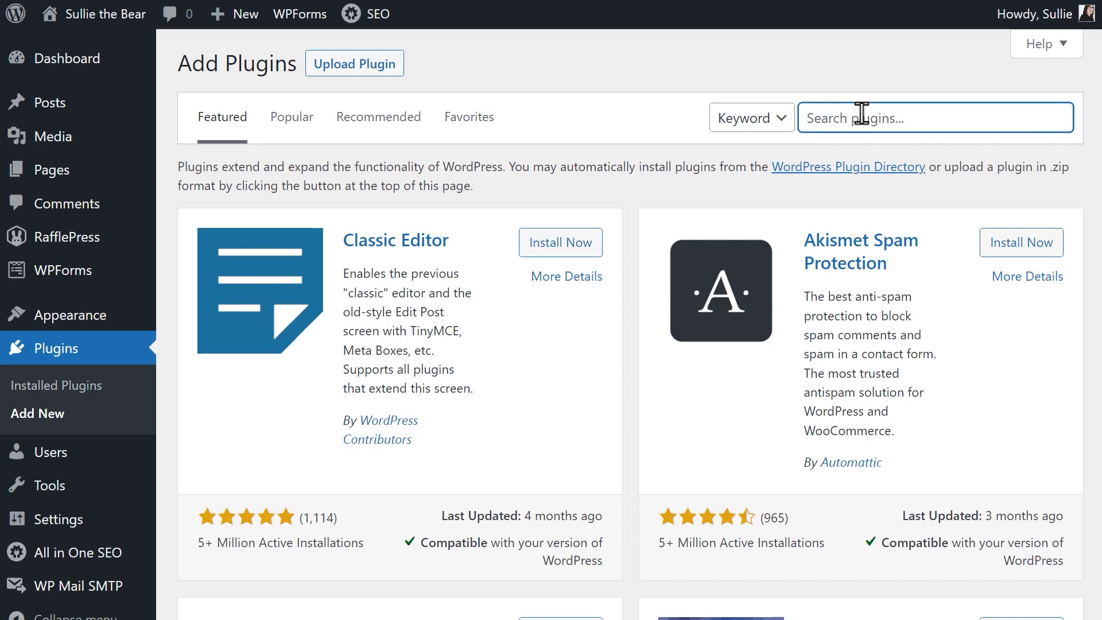
type("wpcode")
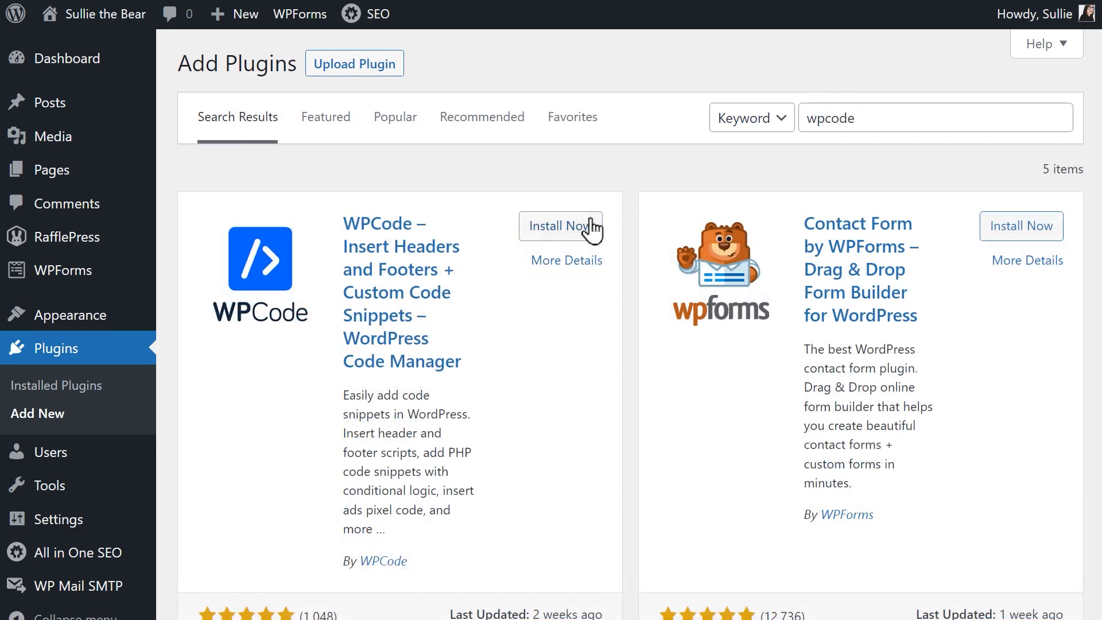
left_click(560, 226)
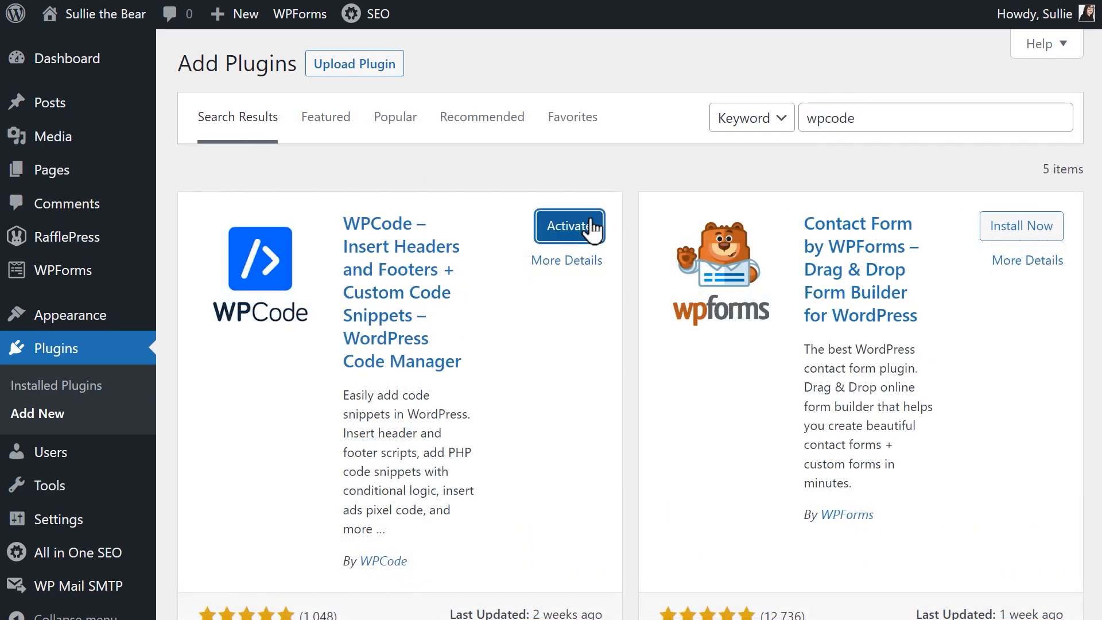
left_click(569, 226)
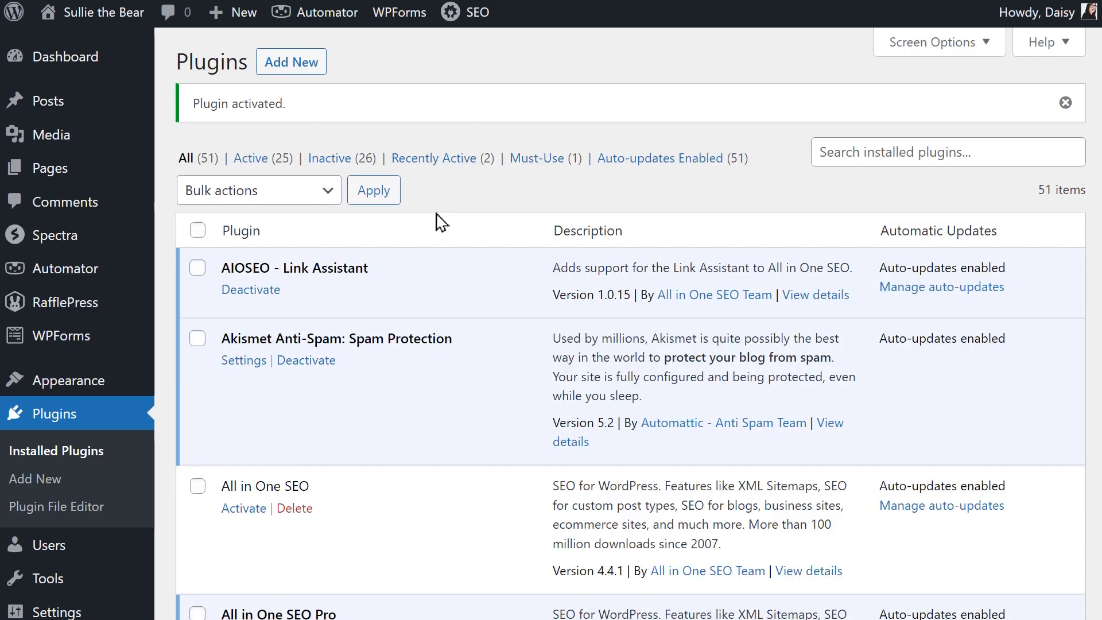
scroll("down", 3)
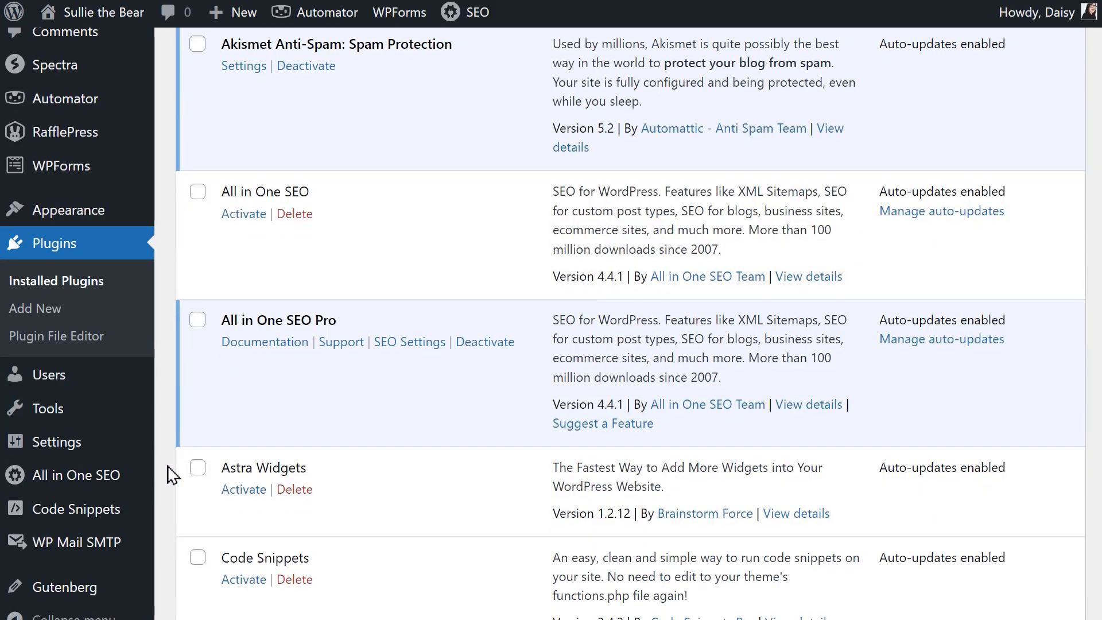
mouse_move(77, 509)
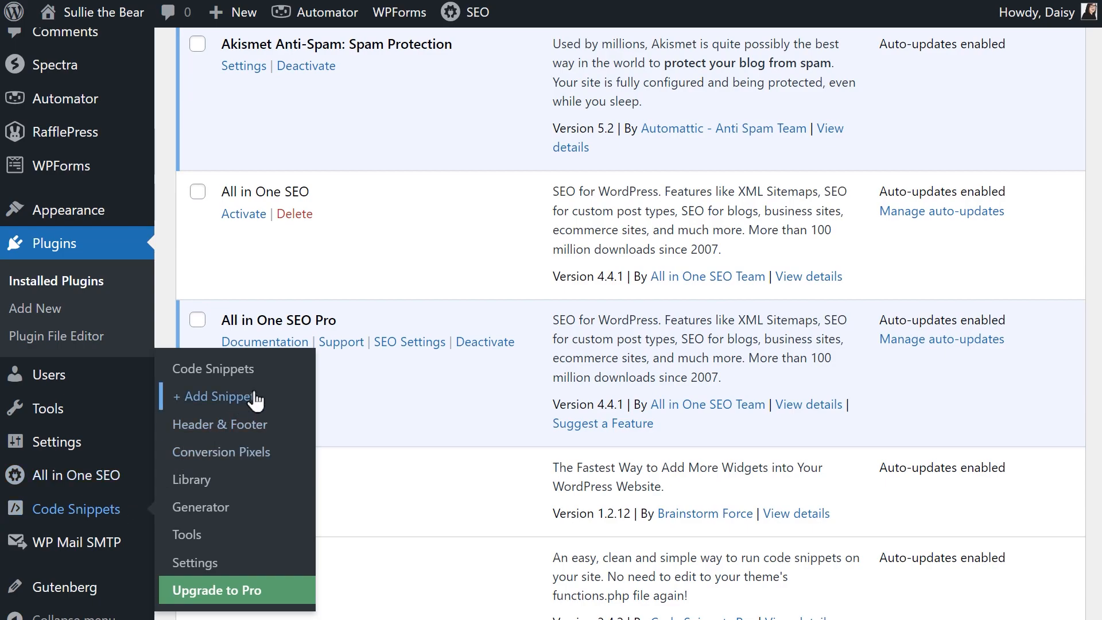
Add a blank custom WPCode snippet and title it 'Max File Upload Size'
left_click(213, 396)
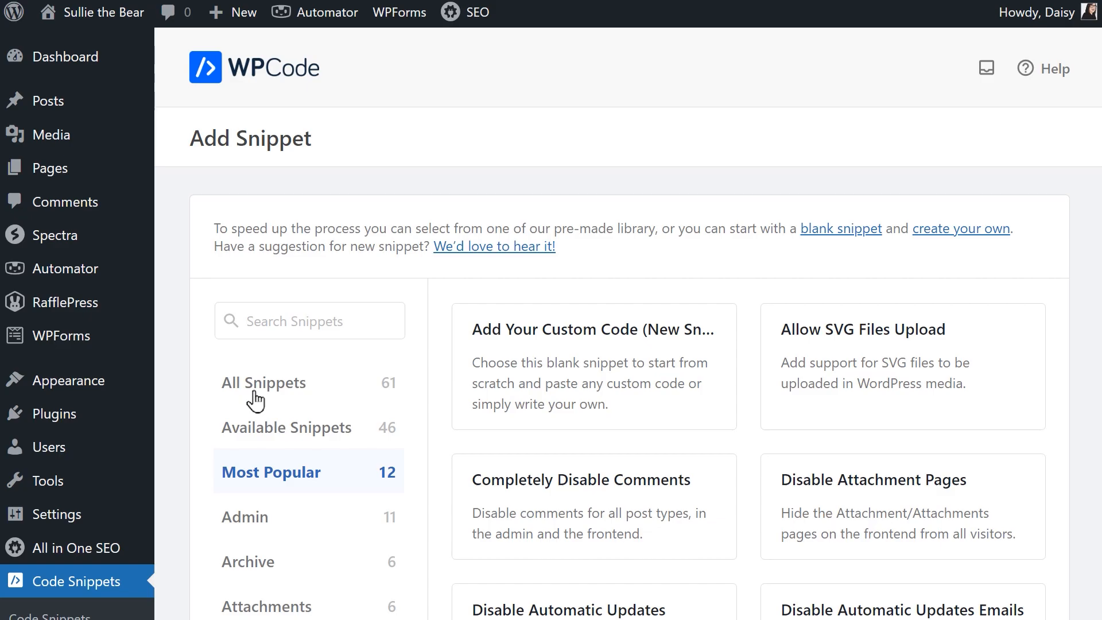
mouse_move(593, 369)
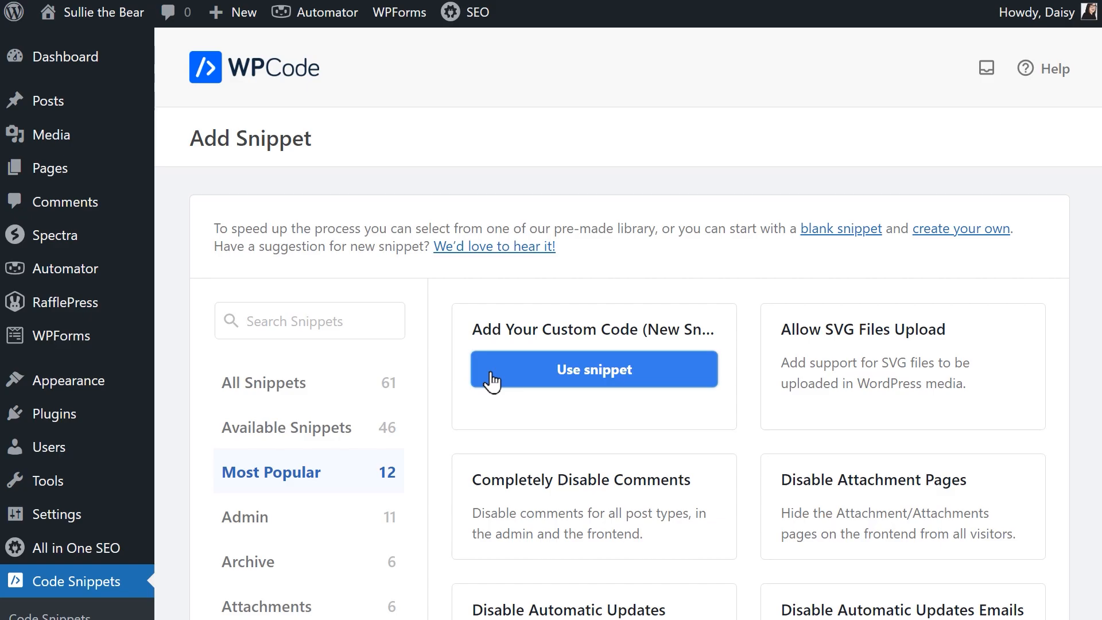
left_click(593, 368)
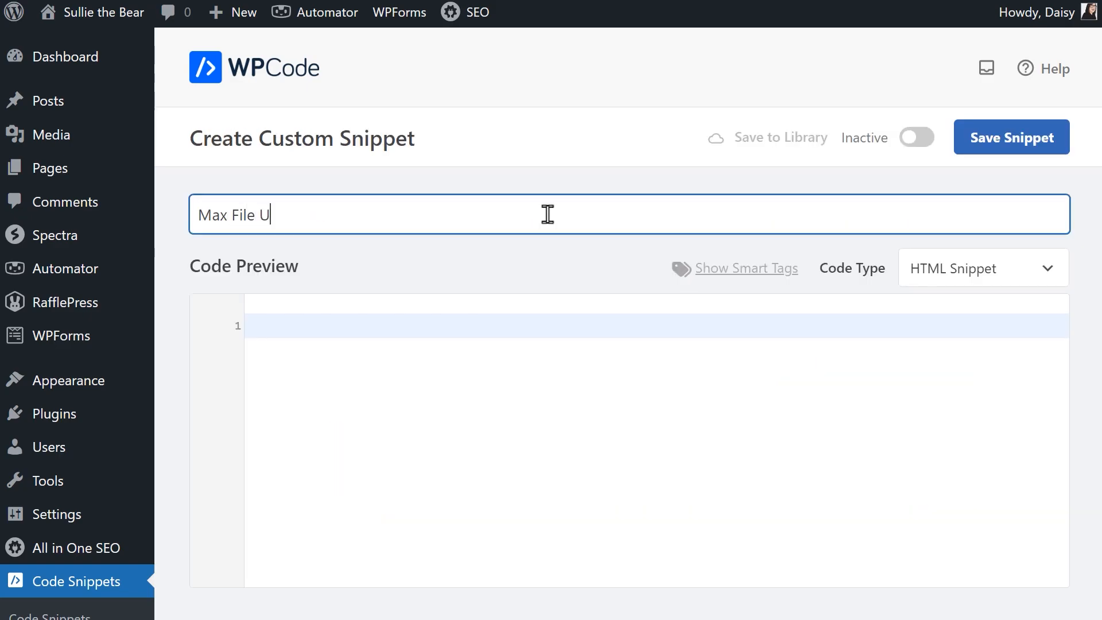
type("pload Size")
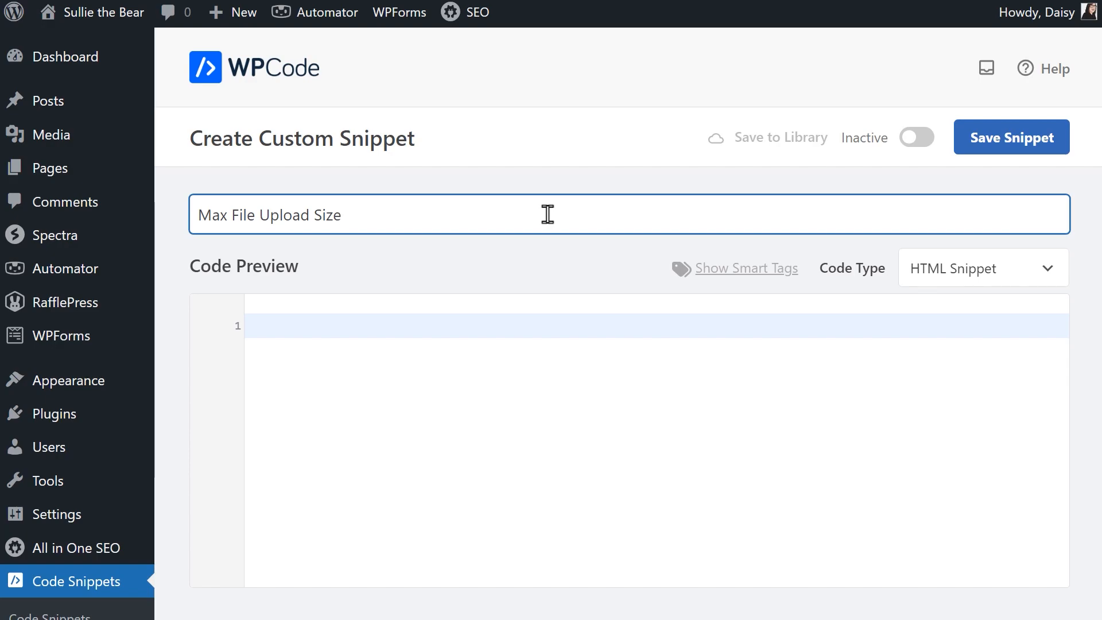
left_click(981, 268)
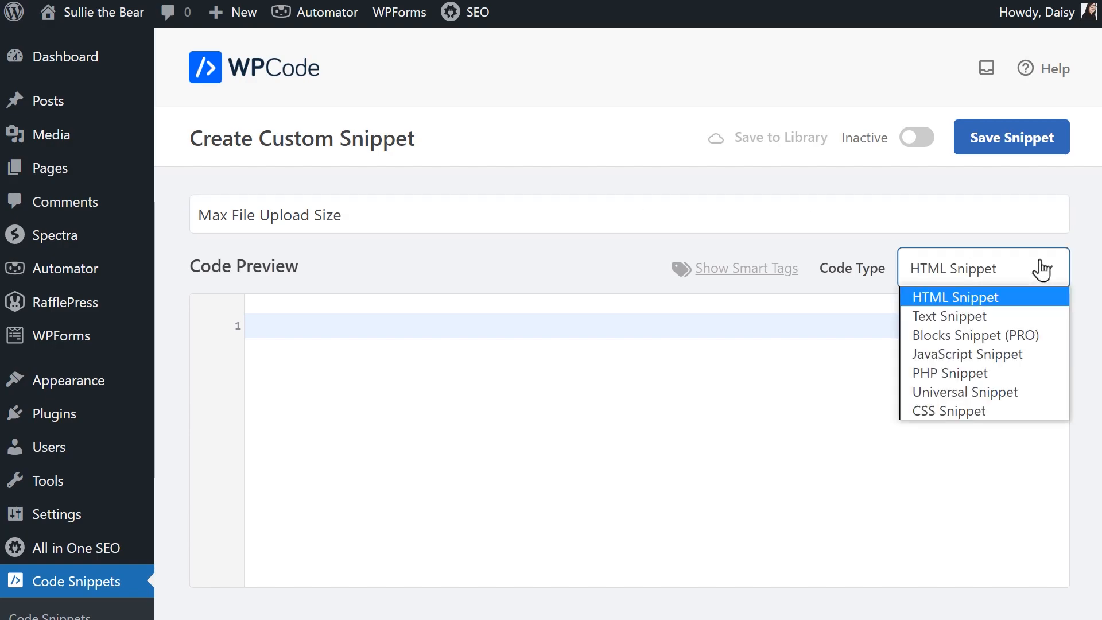
left_click(950, 372)
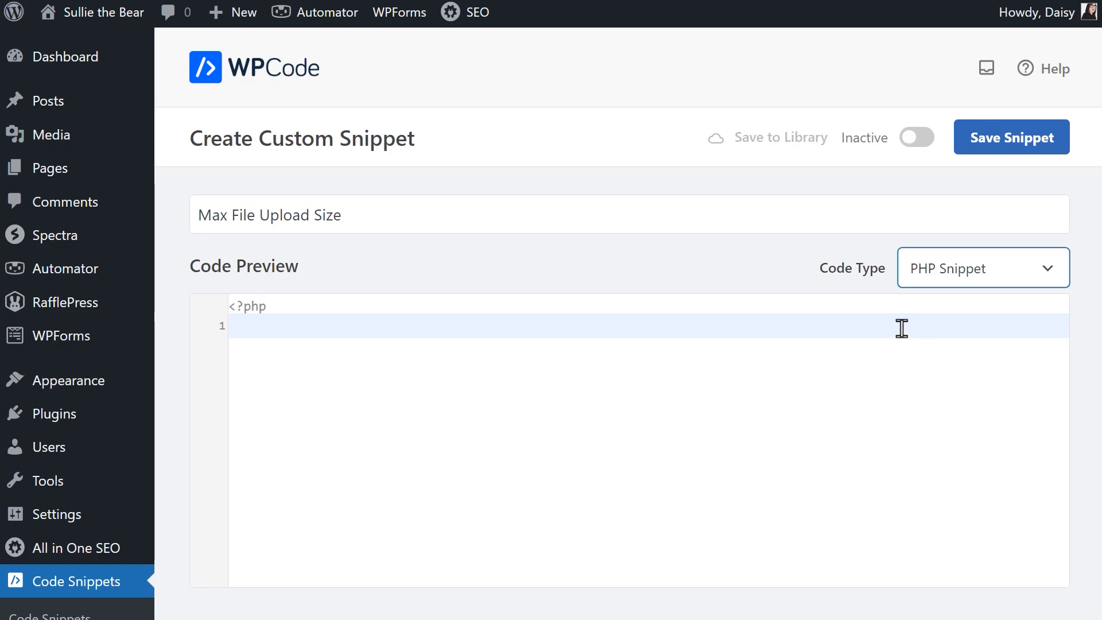
type("@ini_set( 'upload_max_size' , '256M' );")
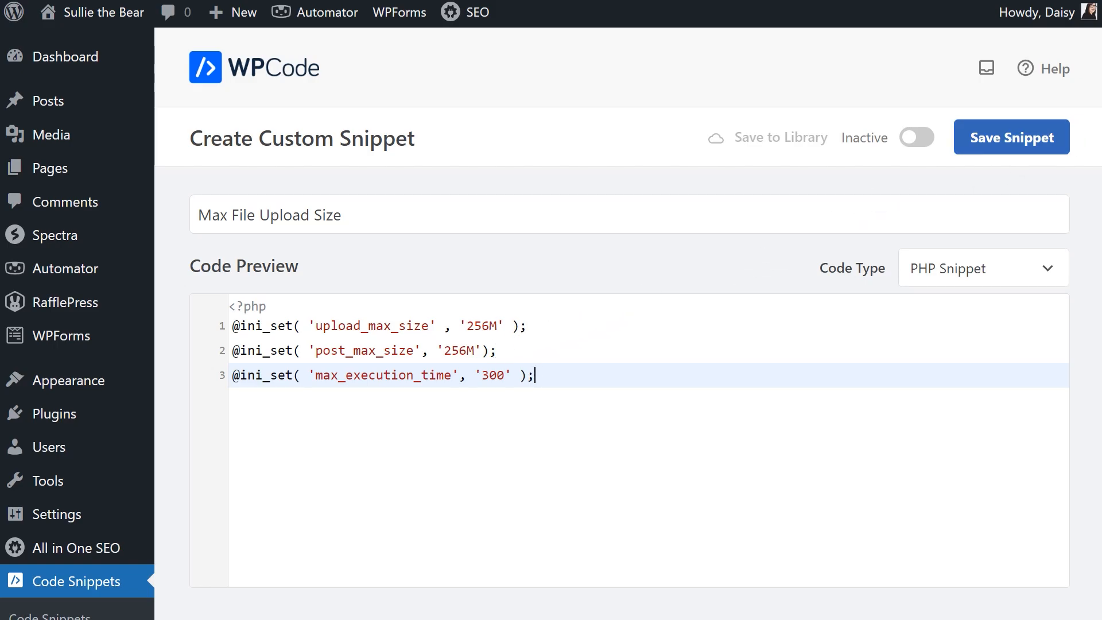
Save the snippet, switch it to Active and update it so the upload limit takes effect
scroll("down", 3)
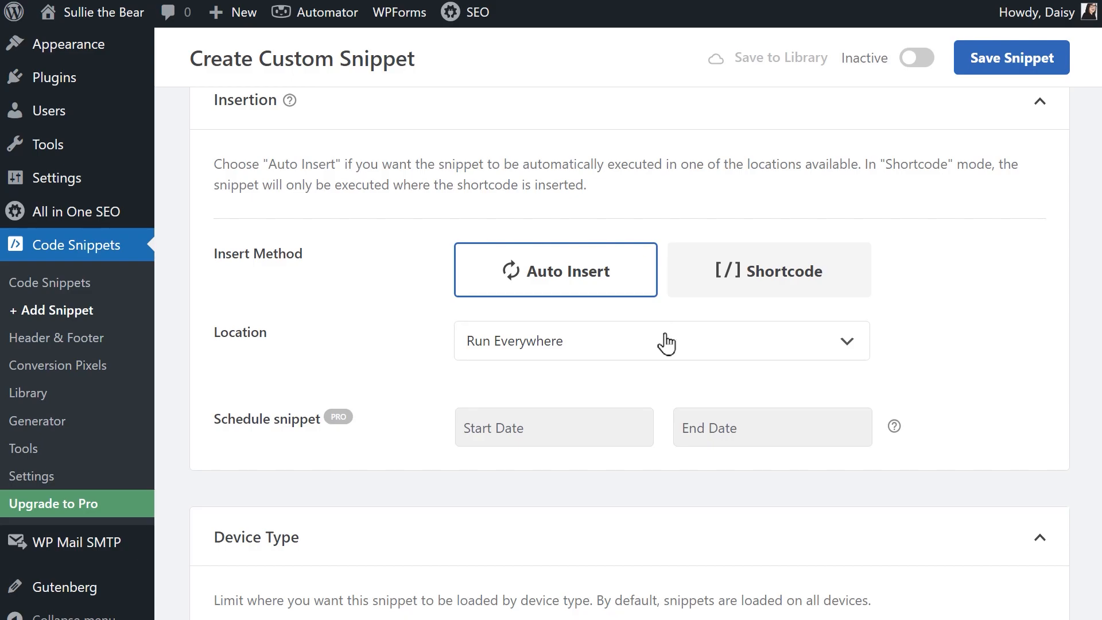
mouse_move(966, 81)
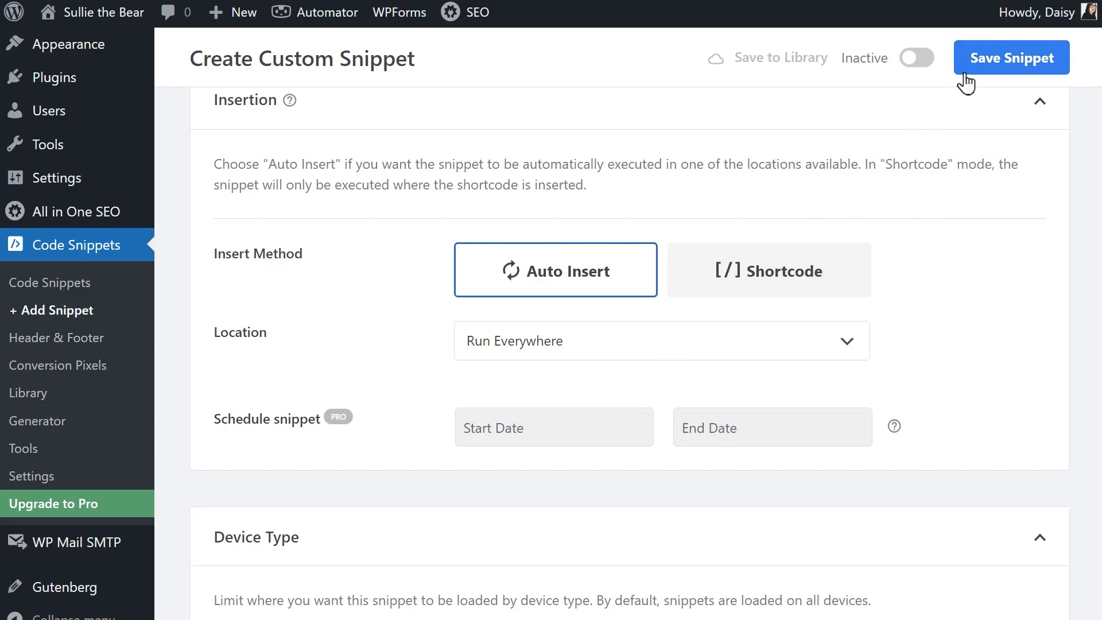
left_click(1011, 57)
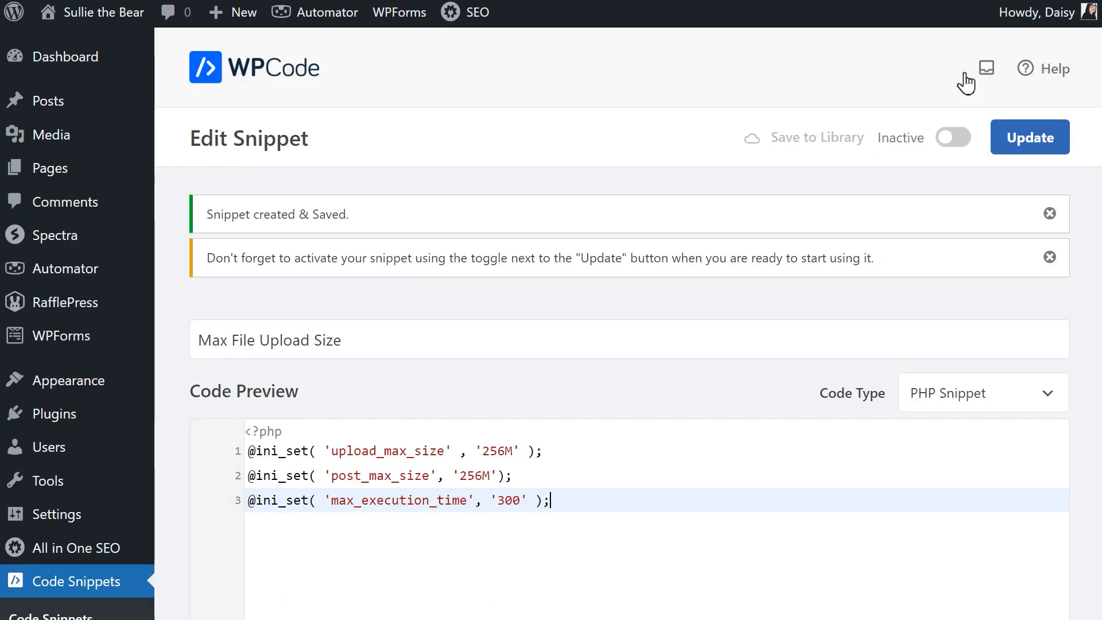
left_click(953, 136)
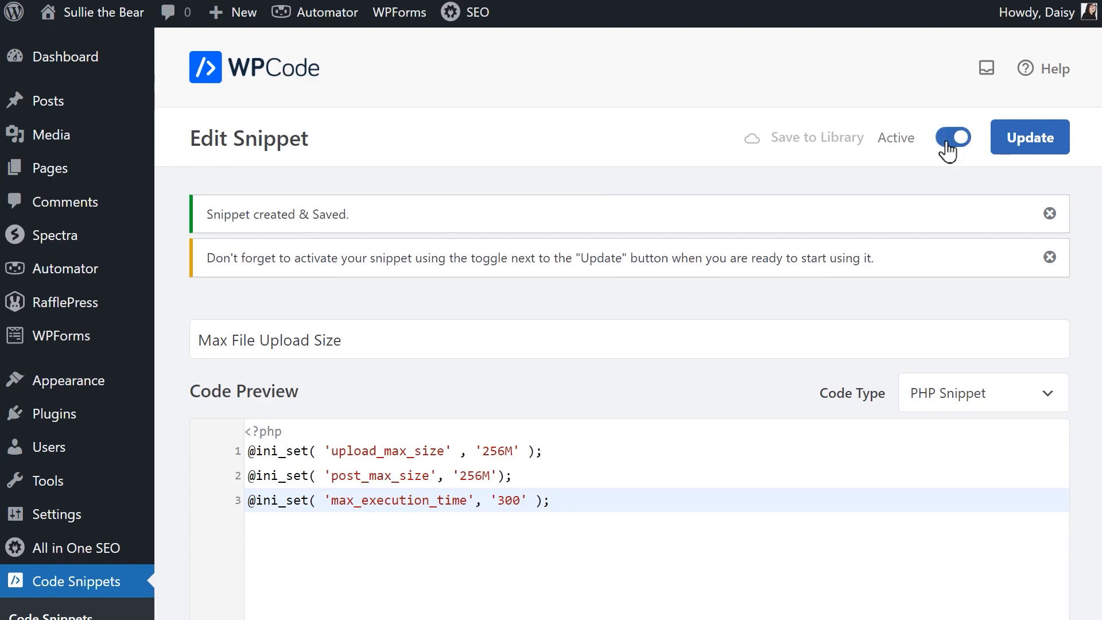
left_click(1029, 136)
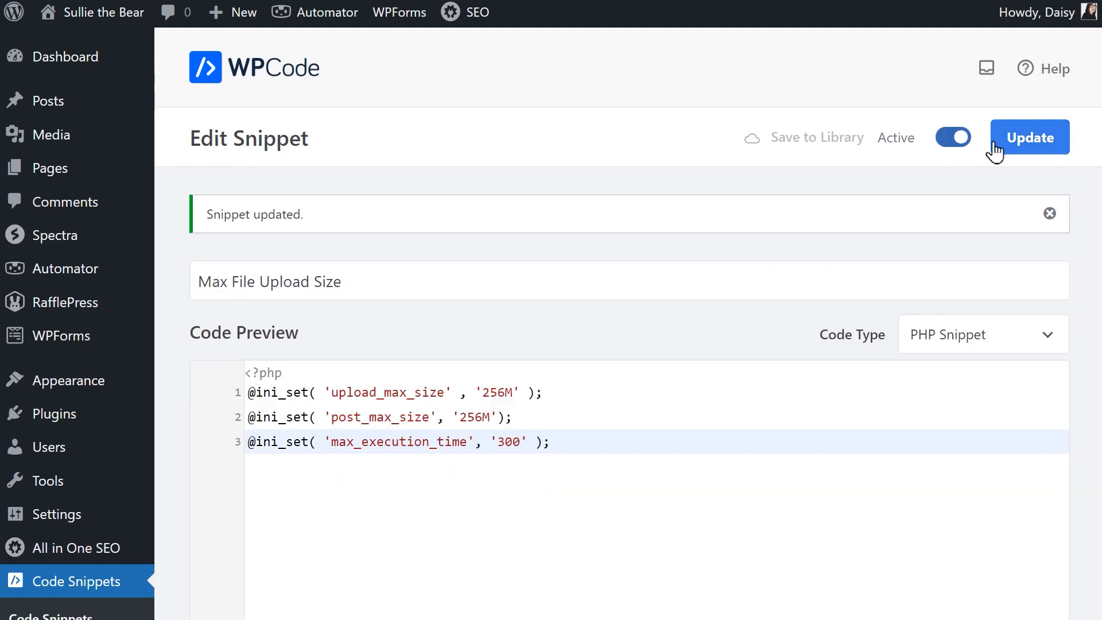
left_click(1029, 137)
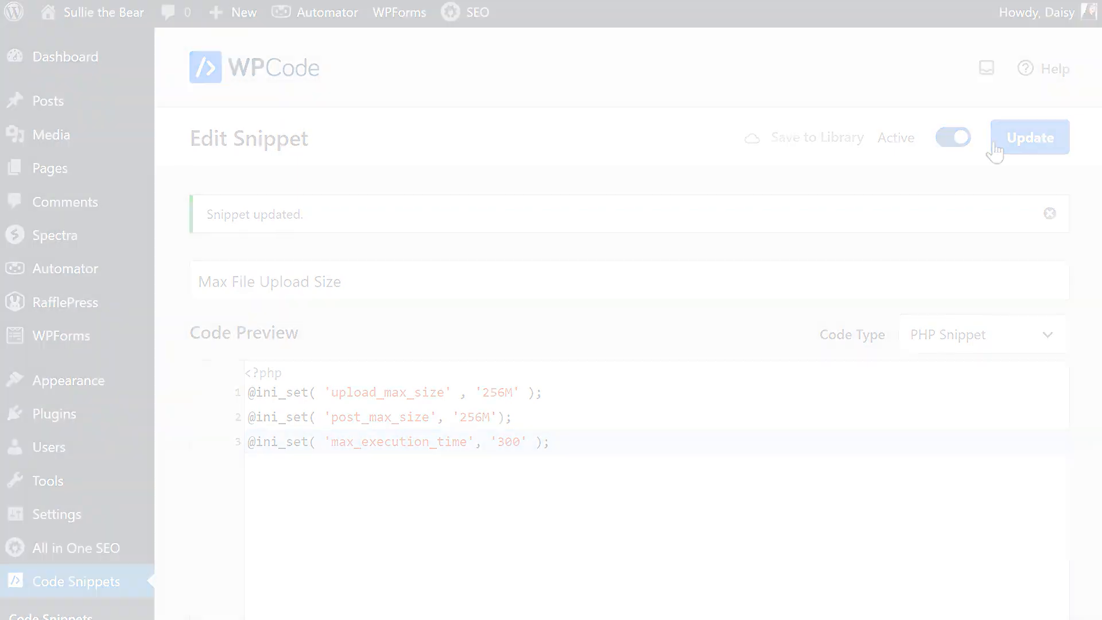
Go to Appearance > Theme File Editor for the Twenty Twenty-One theme
left_click(65, 56)
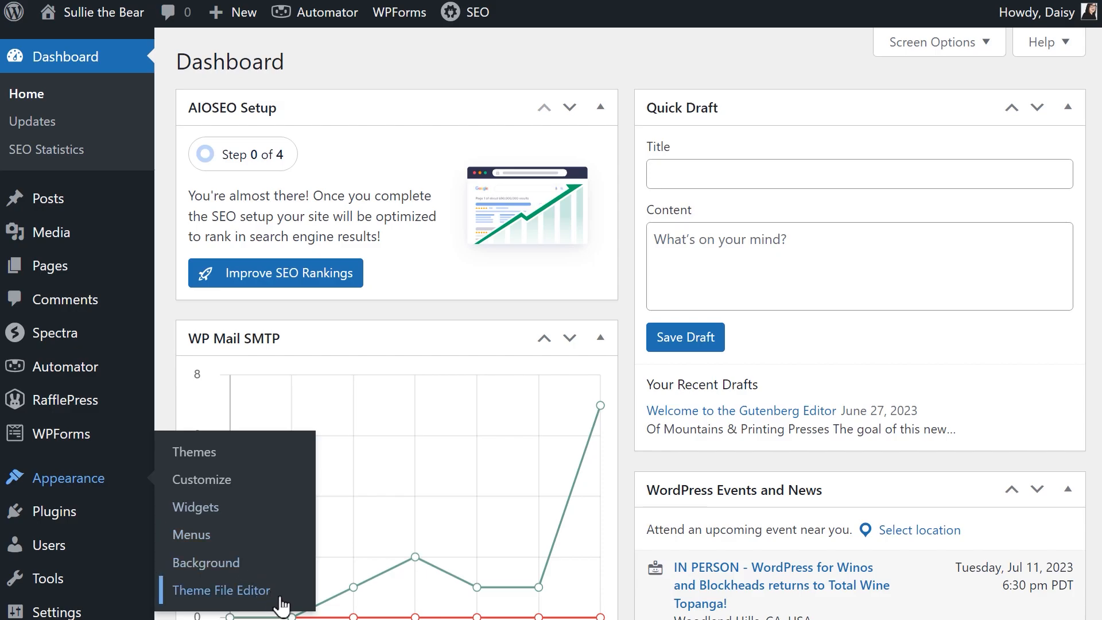
left_click(222, 590)
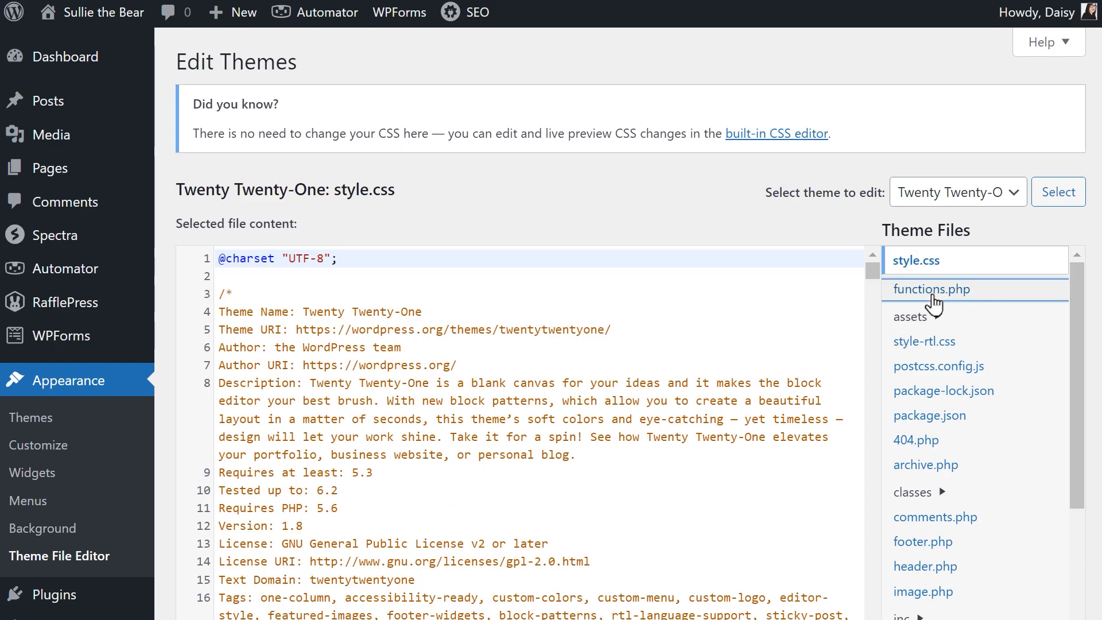
Append the three ini_set upload-limit lines to the end of functions.php and update the file
left_click(932, 289)
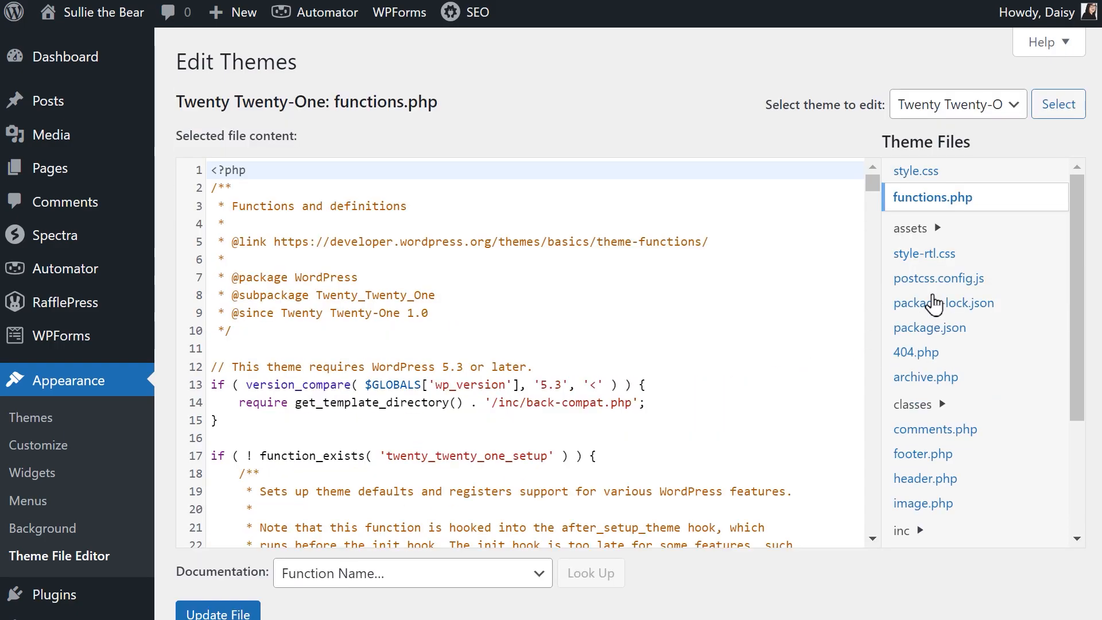
scroll("down", 3)
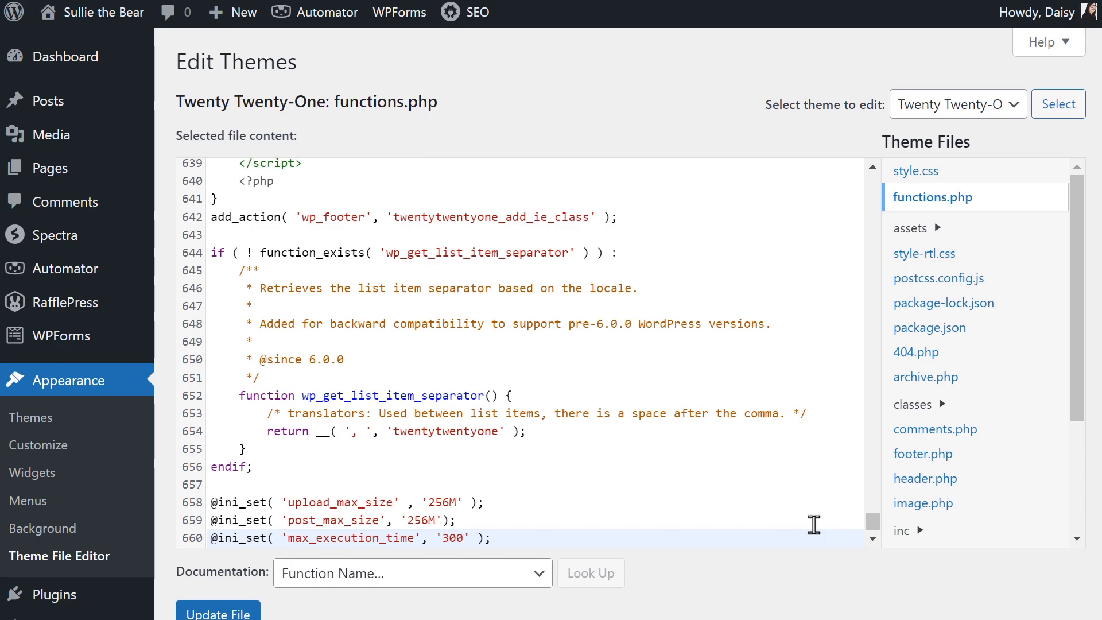
scroll("down", 3)
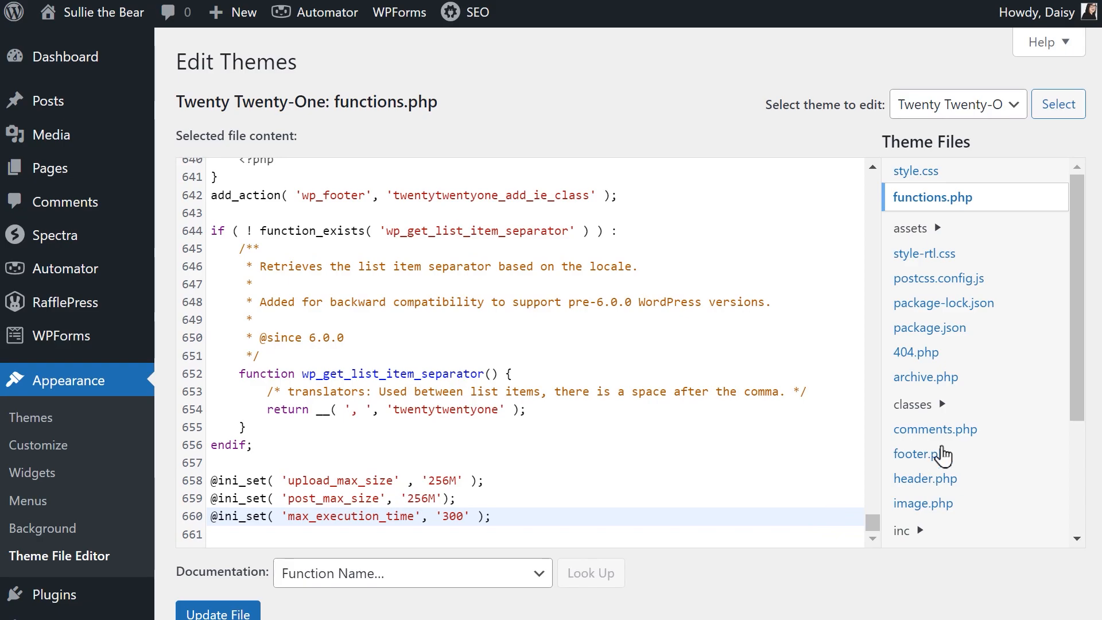
scroll("down", 3)
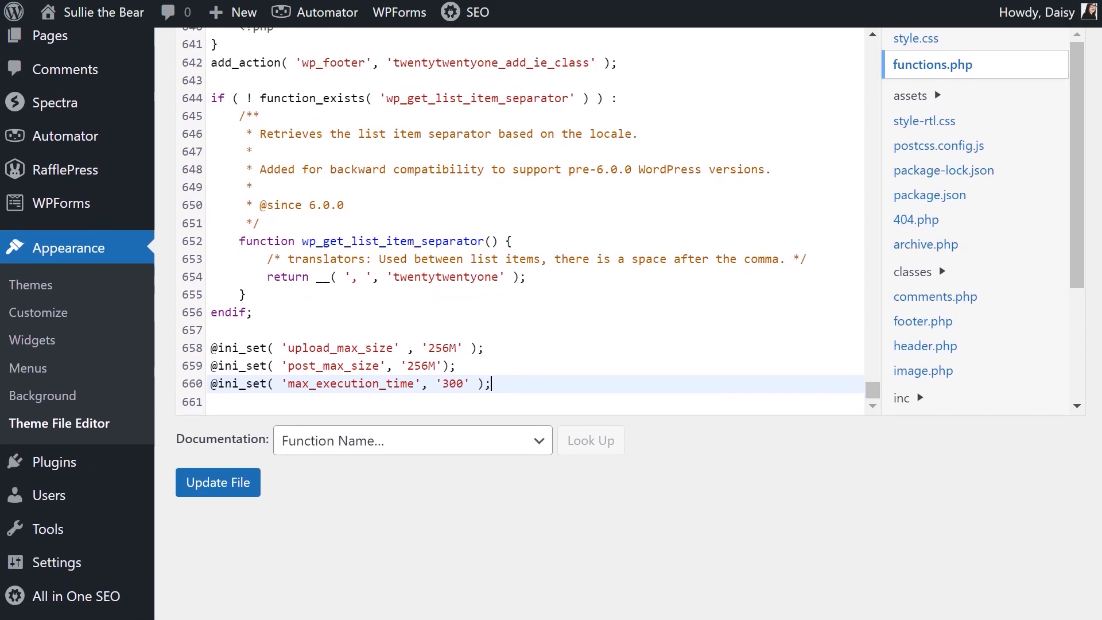
left_click(218, 483)
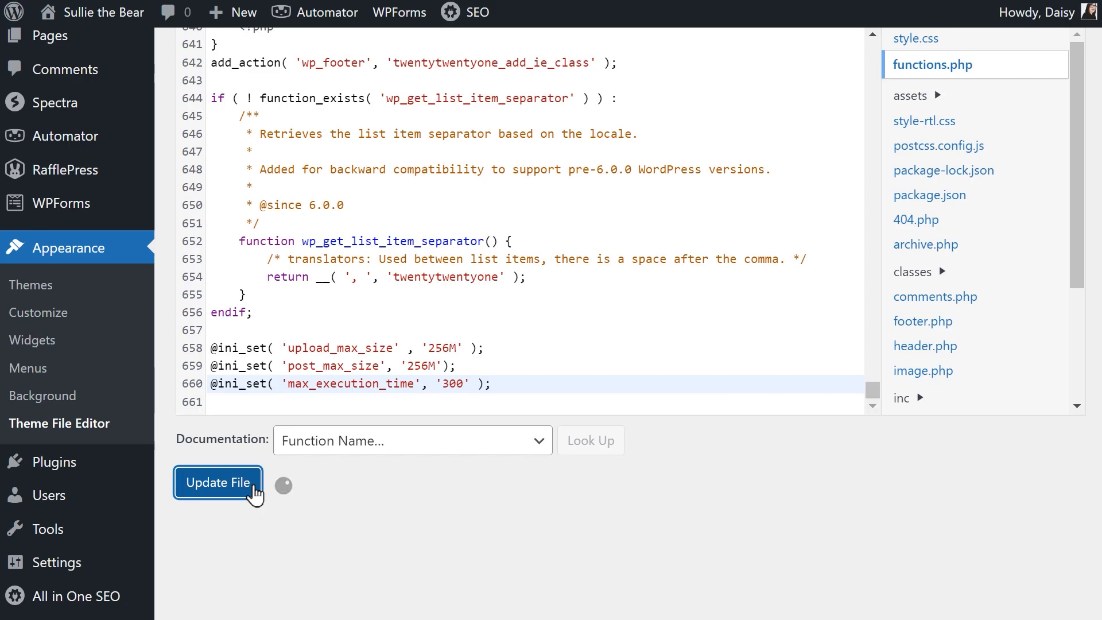
left_click(218, 483)
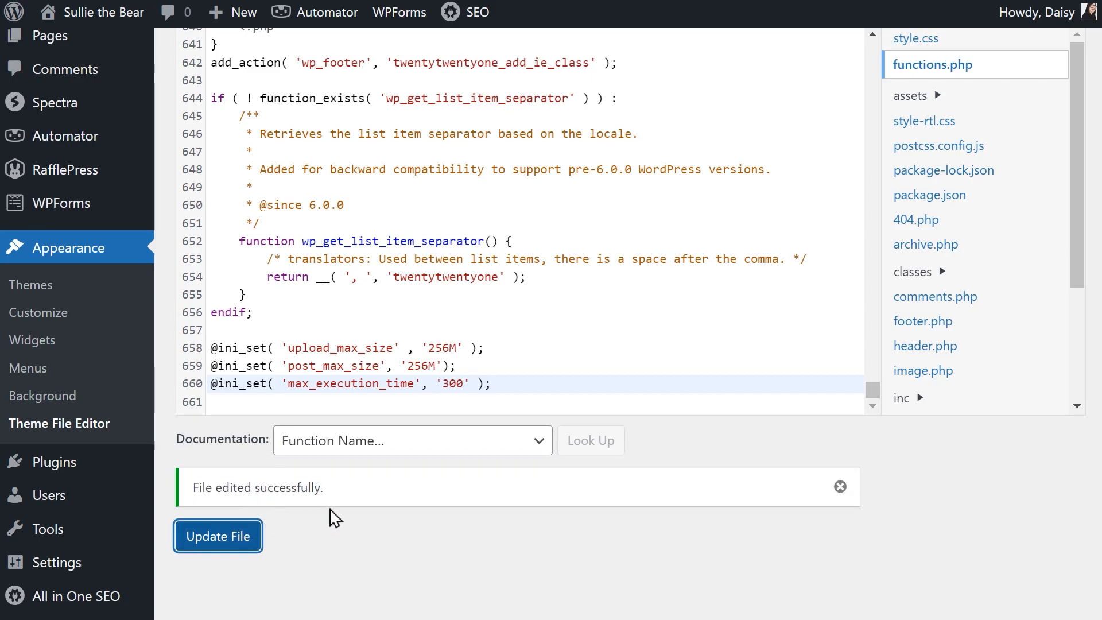
mouse_move(360, 505)
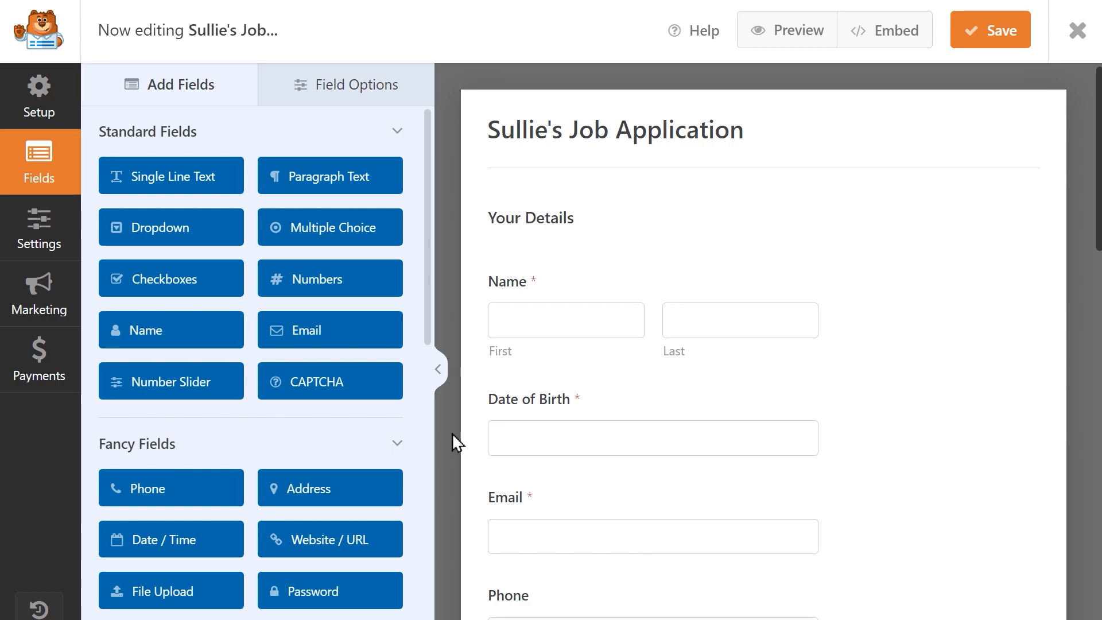
Set the Resume file upload field's Max File Size to 20 MB in the WPForms builder
scroll("down", 3)
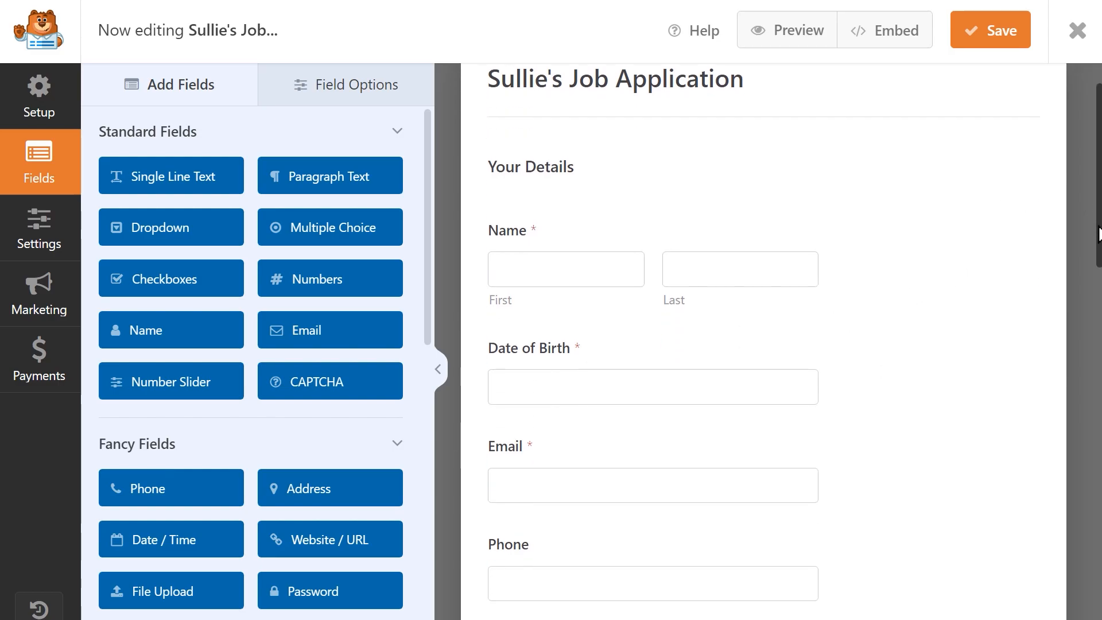
scroll("down", 3)
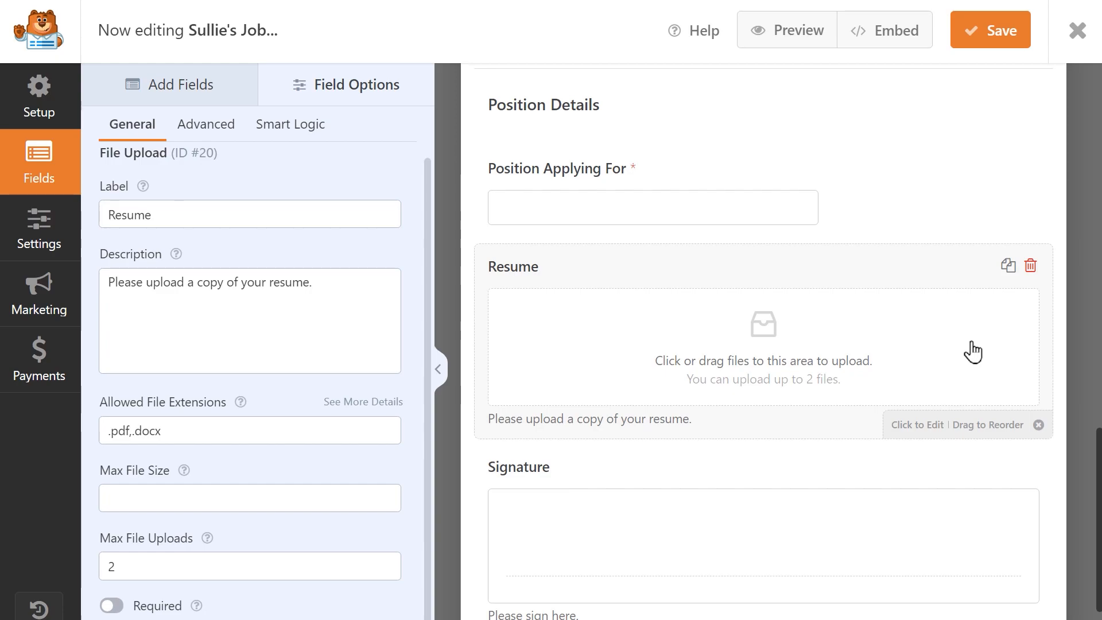
left_click(250, 497)
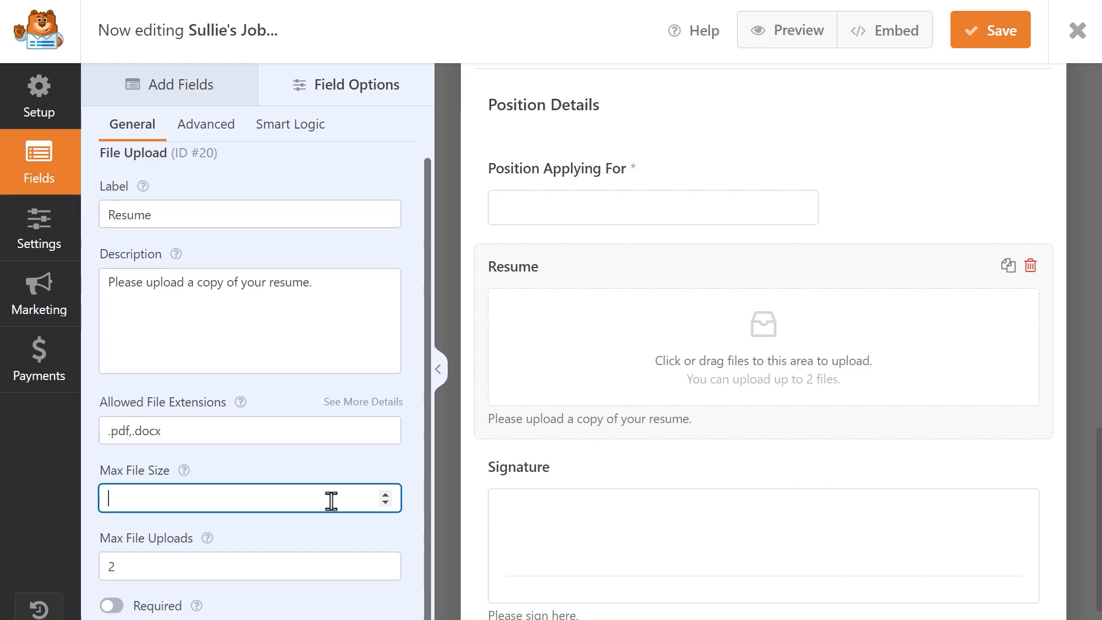
type("20")
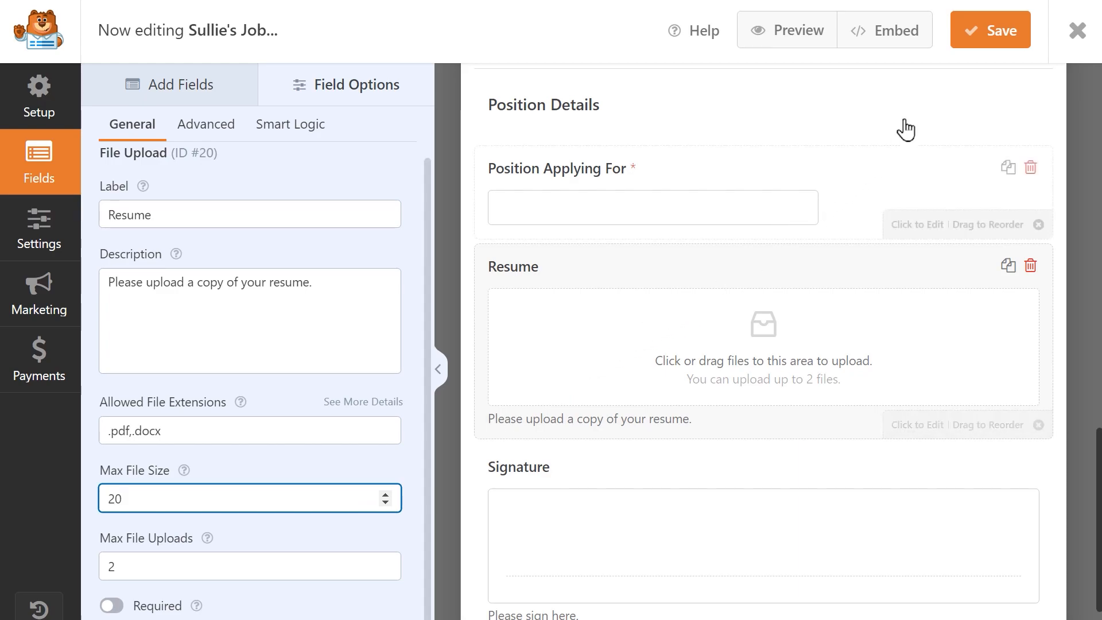
left_click(990, 30)
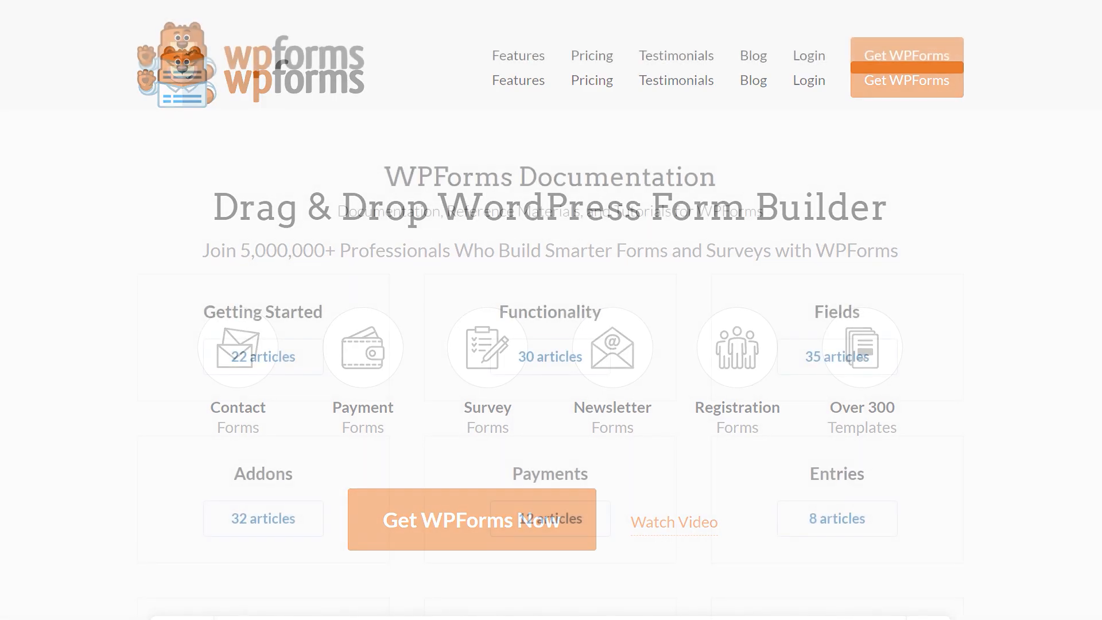
From the wpforms.com Contact page, open the Submit a Support Ticket form in the account area
scroll("down", 3)
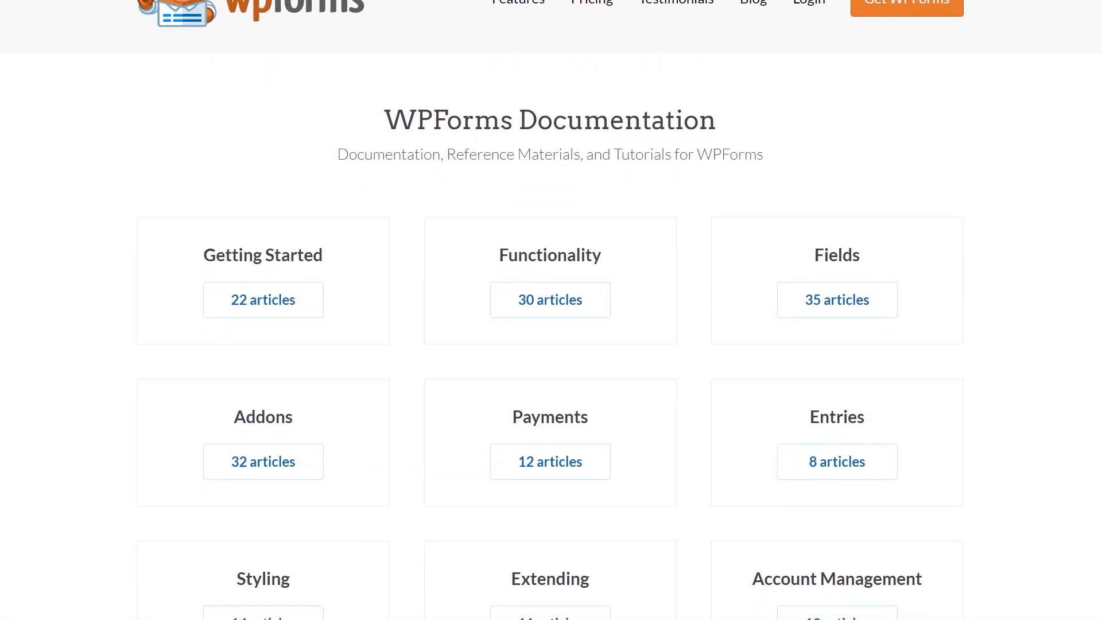
scroll("down", 3)
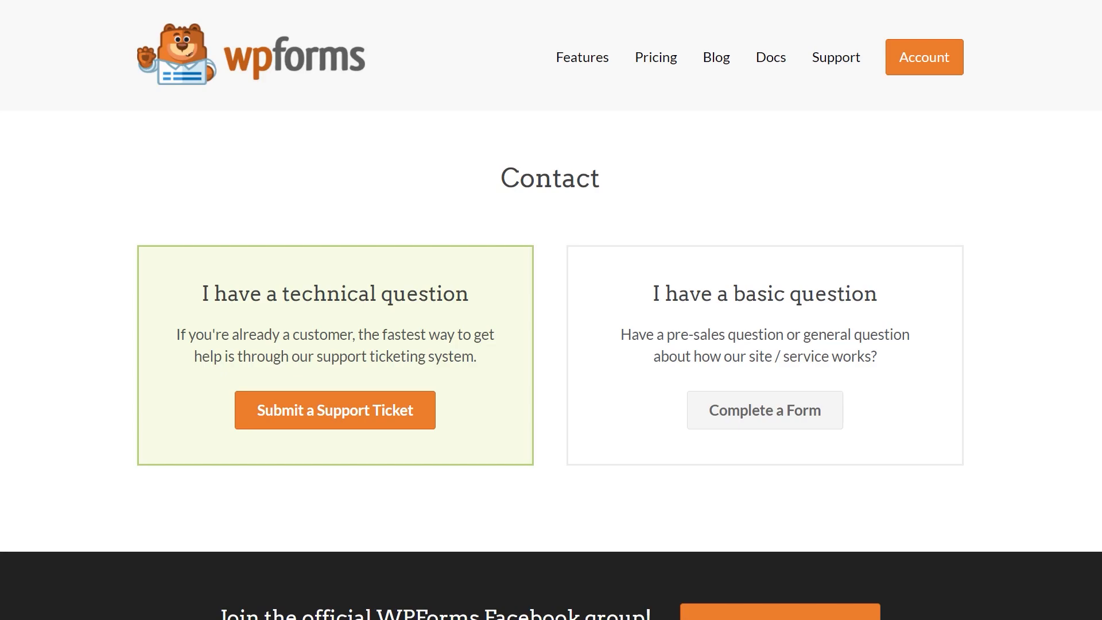
left_click(334, 409)
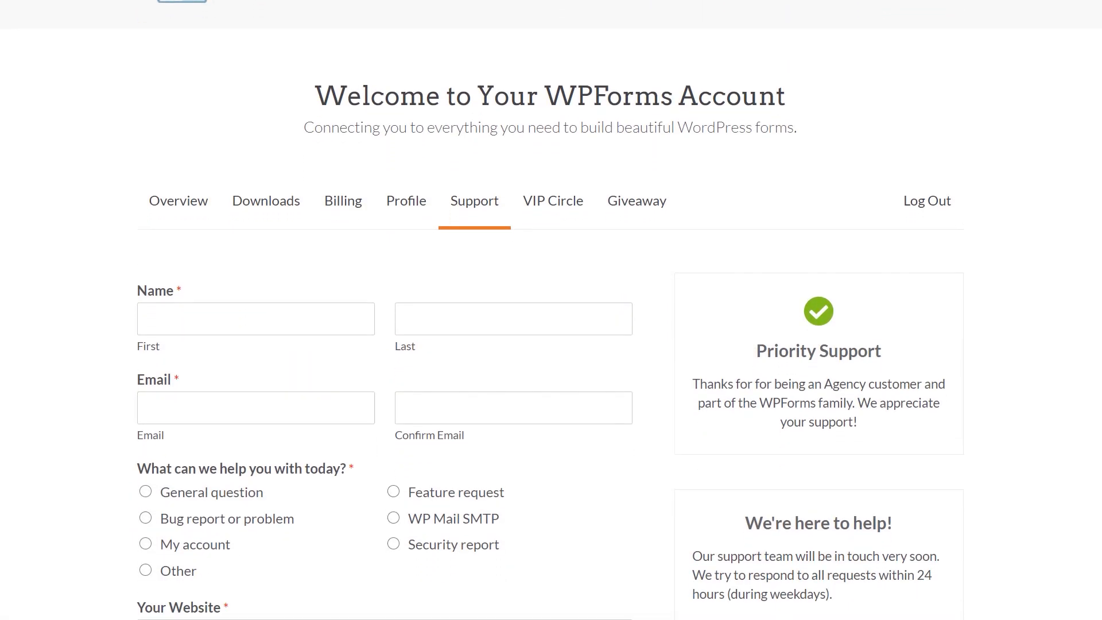